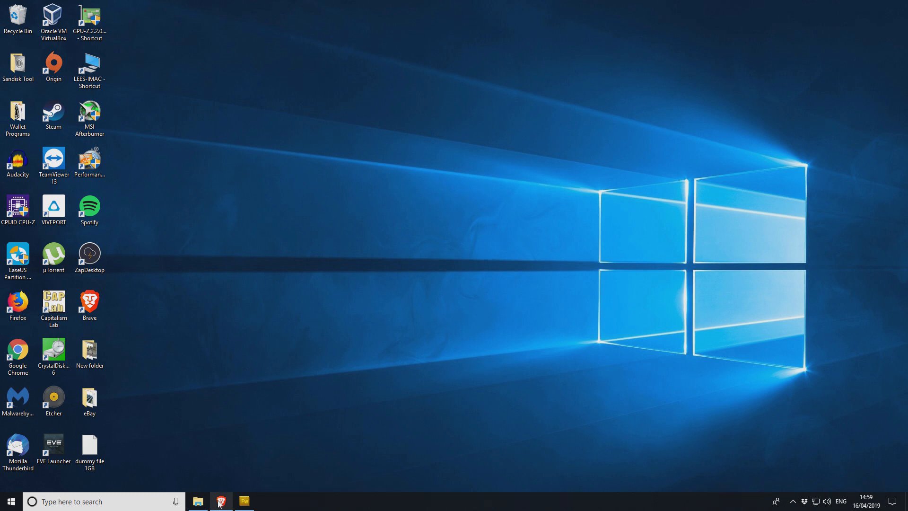
- Bring Brave forward on the mynikko.com/dummy/ Dummy File Creator page
left_click(220, 501)
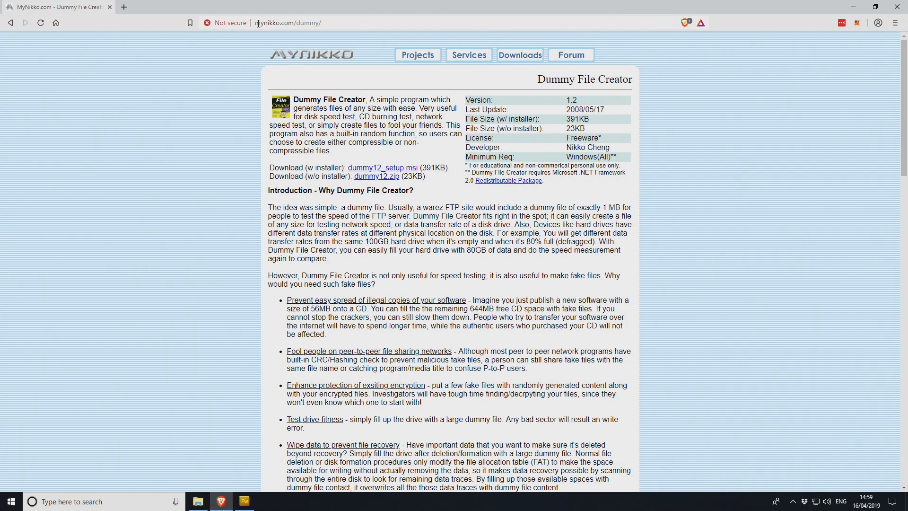
left_click(288, 23)
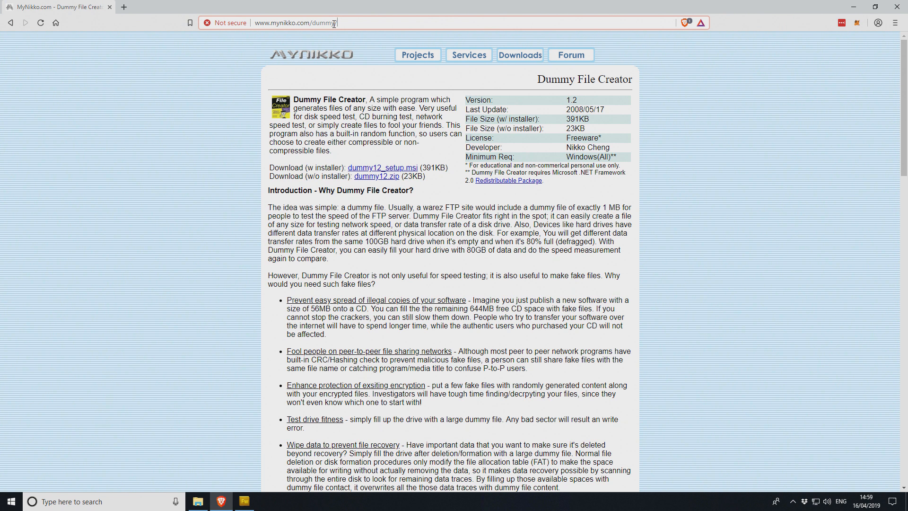
mouse_move(350, 36)
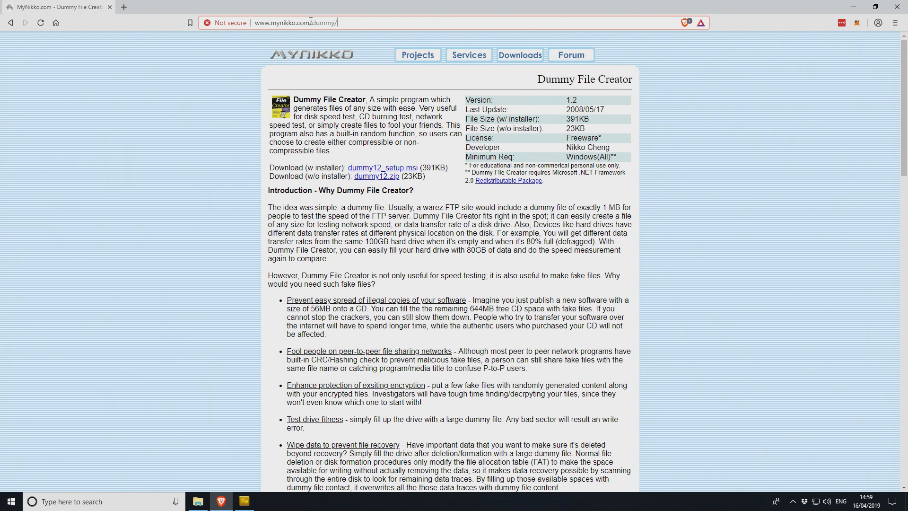
mouse_move(382, 168)
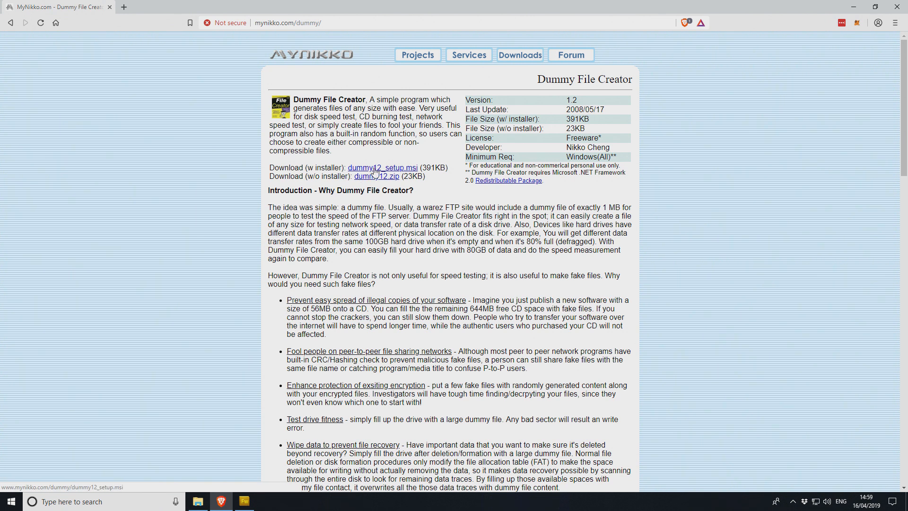
- Download dummy12_setup.msi into Downloads and launch the installer
left_click(382, 168)
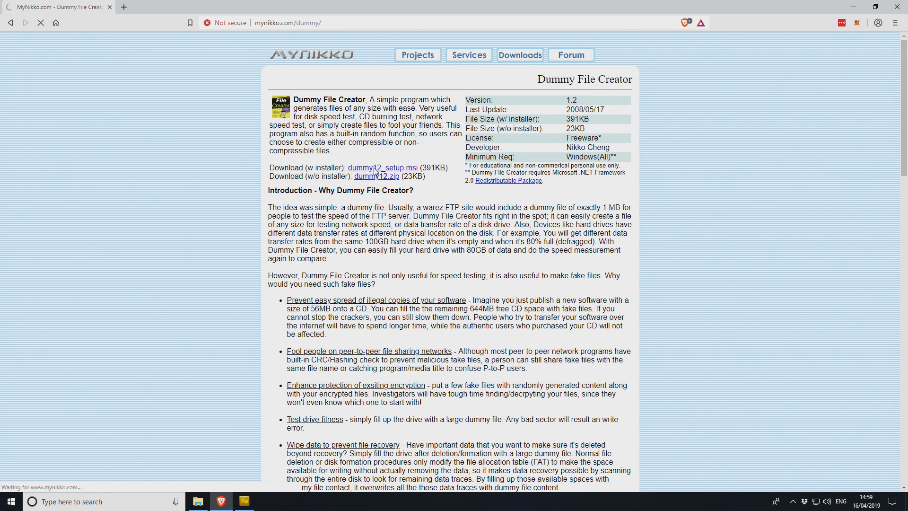
left_click(381, 168)
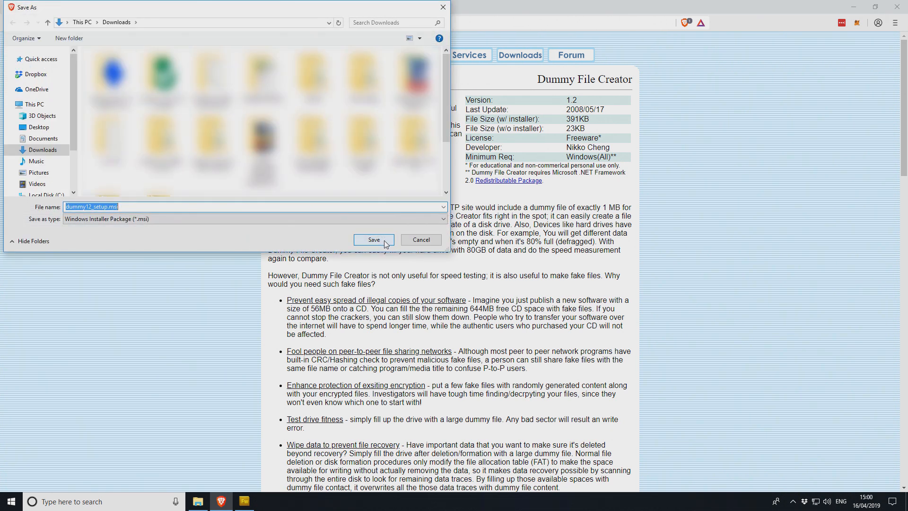
left_click(374, 240)
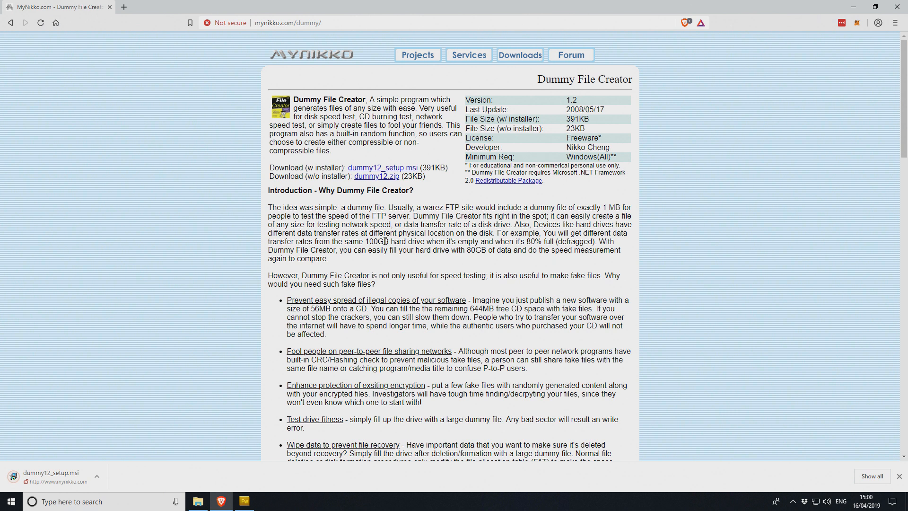
mouse_move(43, 480)
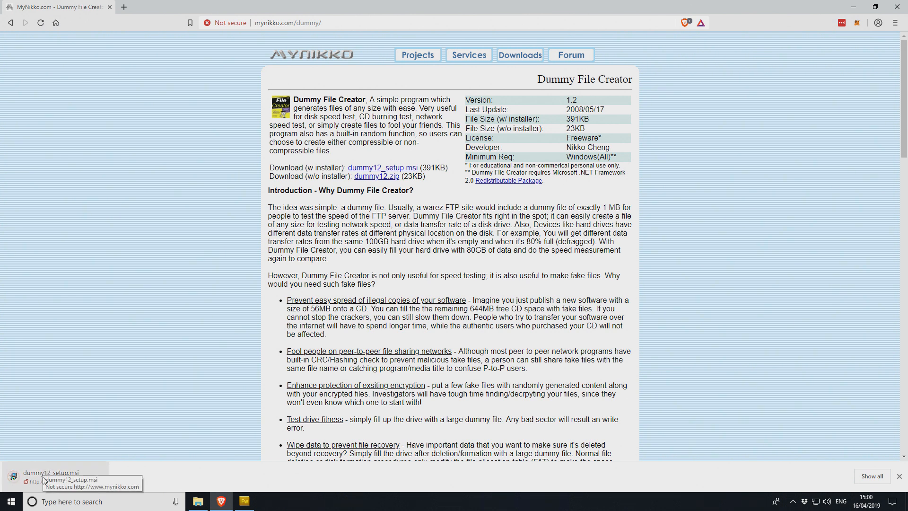
left_click(52, 473)
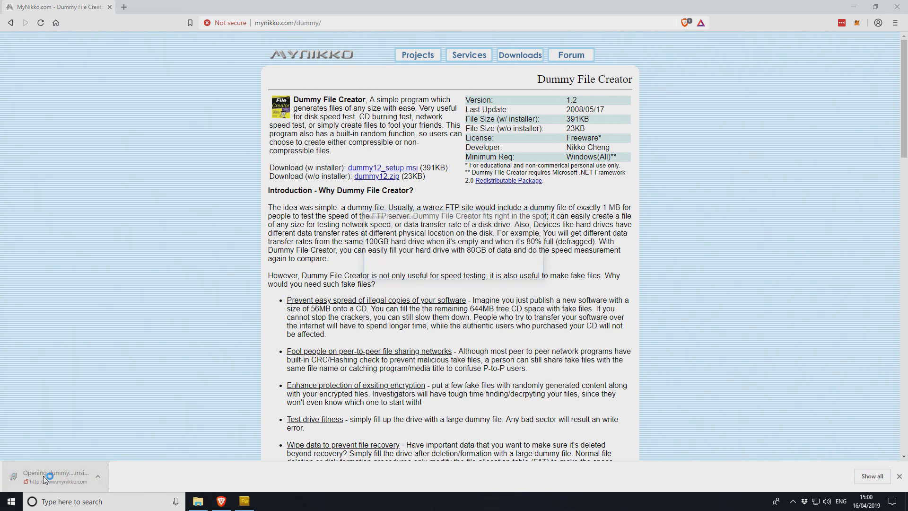
- Run the setup repair, dismiss the account-already-exists error and close the incomplete installer
left_click(57, 473)
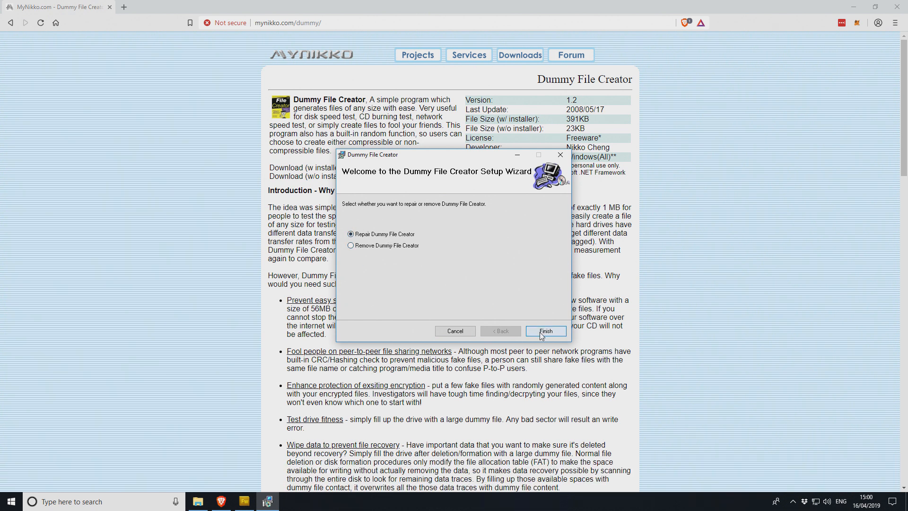
left_click(544, 331)
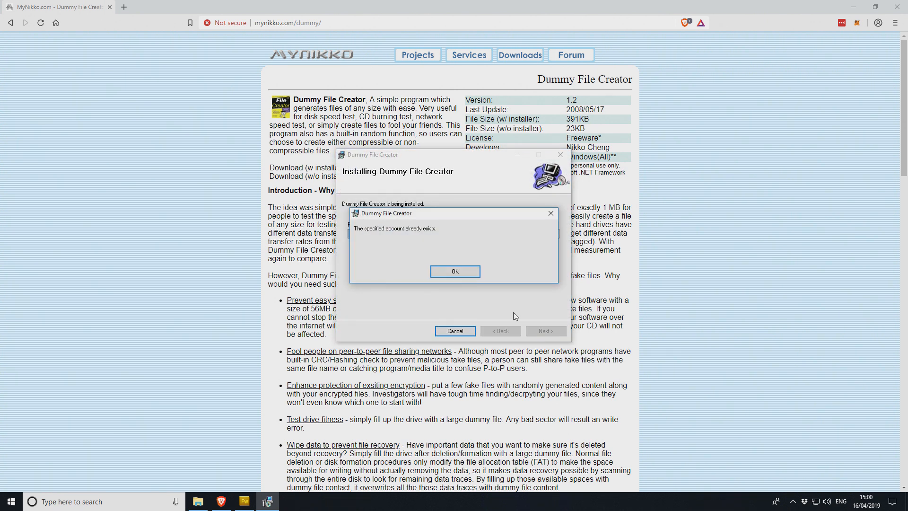
left_click(454, 271)
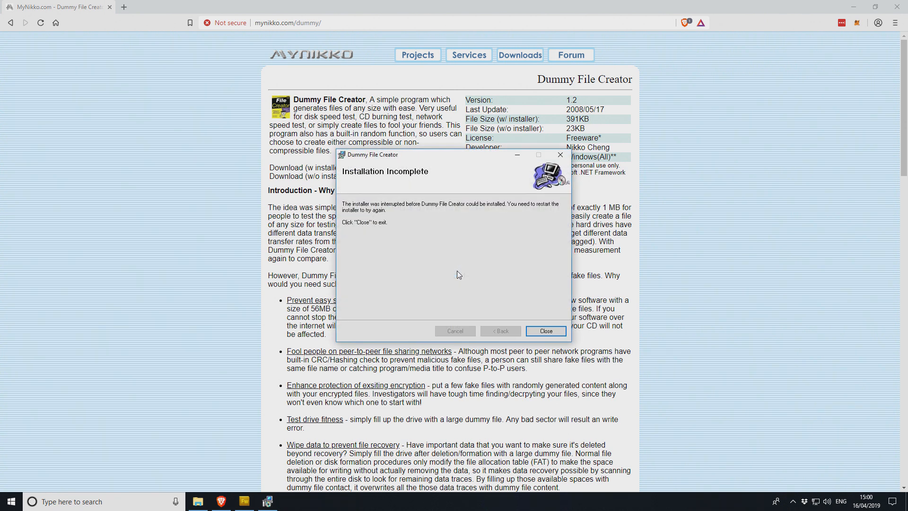
left_click(544, 331)
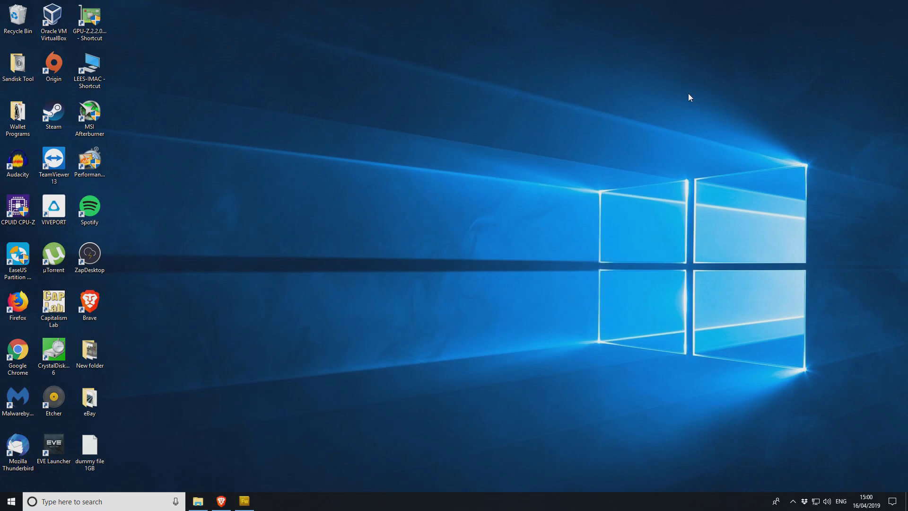
mouse_move(200, 411)
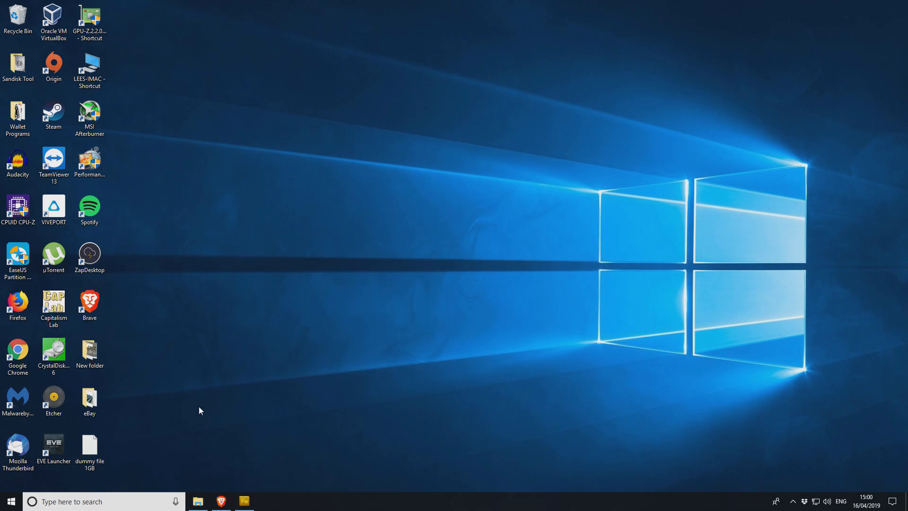
- Launch Dummy File Creator from Recently added in the Start menu
left_click(89, 305)
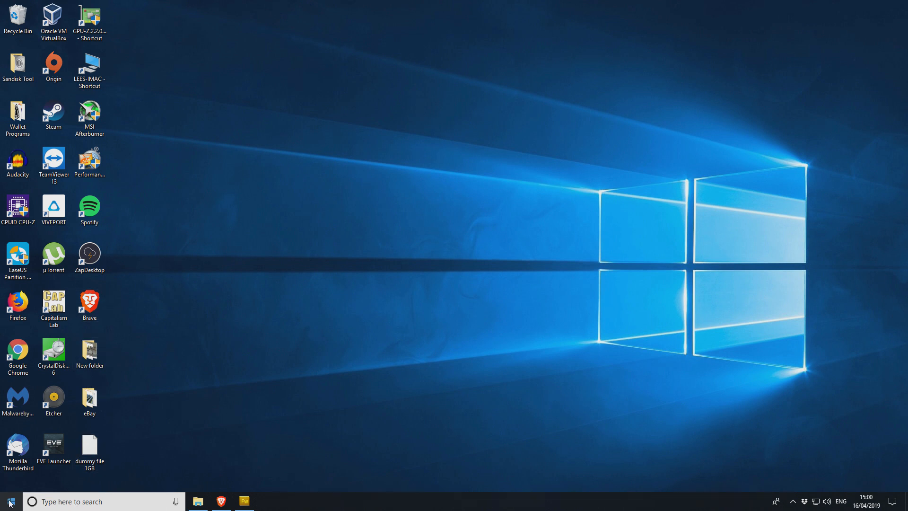
left_click(8, 500)
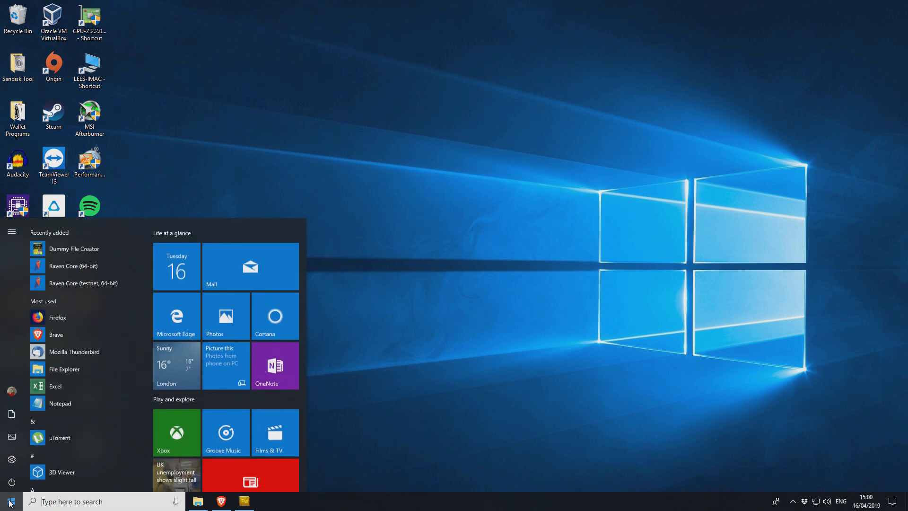
mouse_move(74, 245)
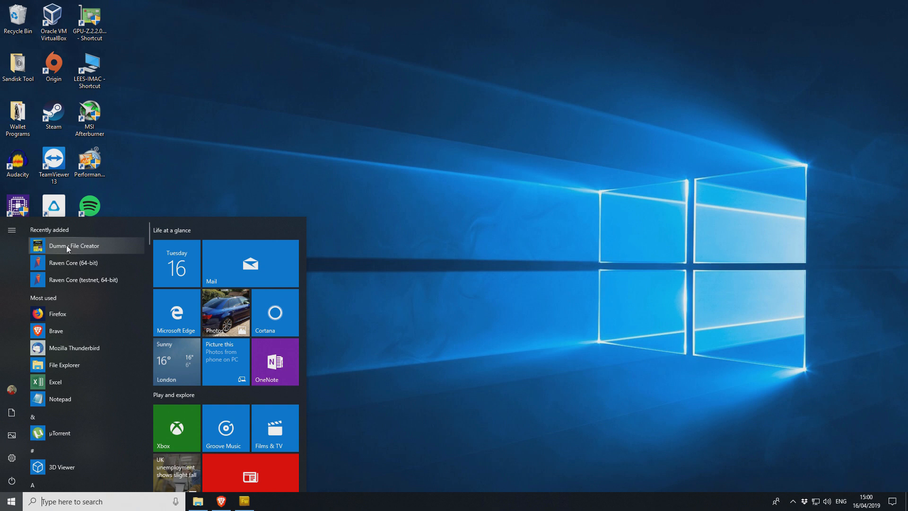
left_click(75, 245)
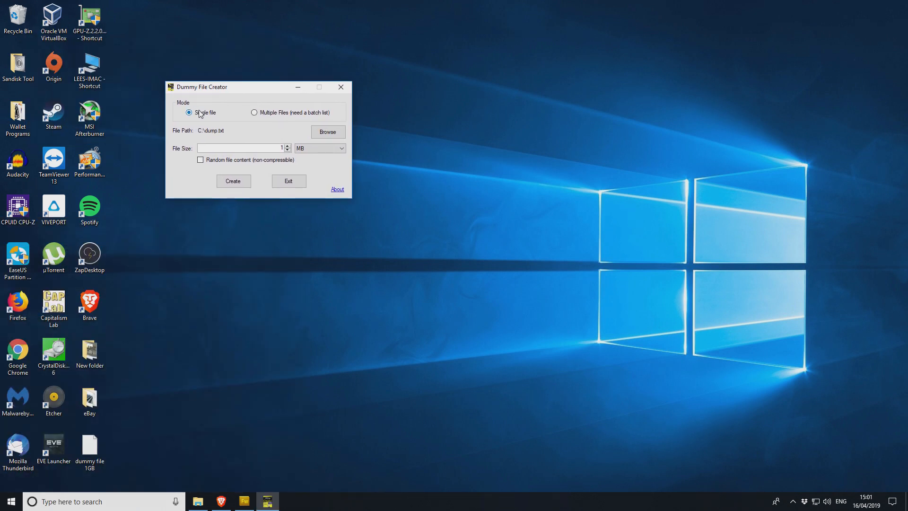
mouse_move(271, 115)
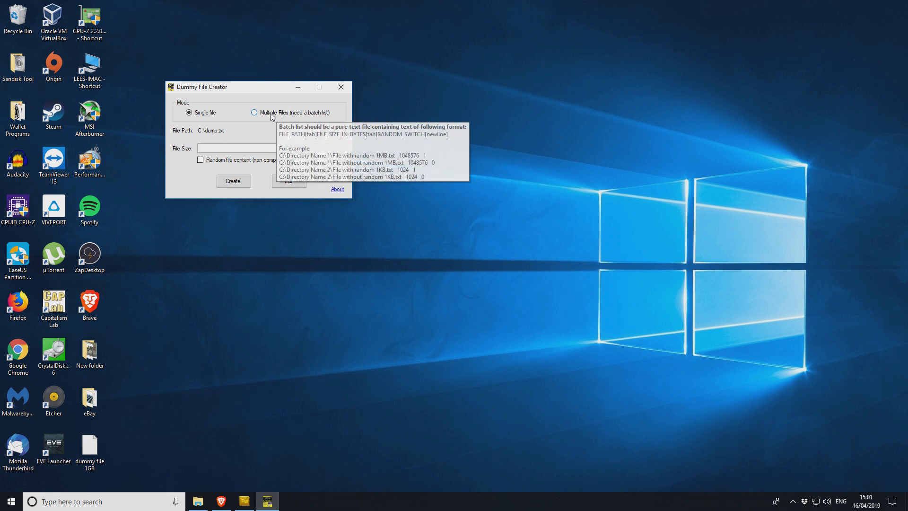
- Browse for the output location in Single file mode, reaching the Desktop folder's name field
left_click(189, 113)
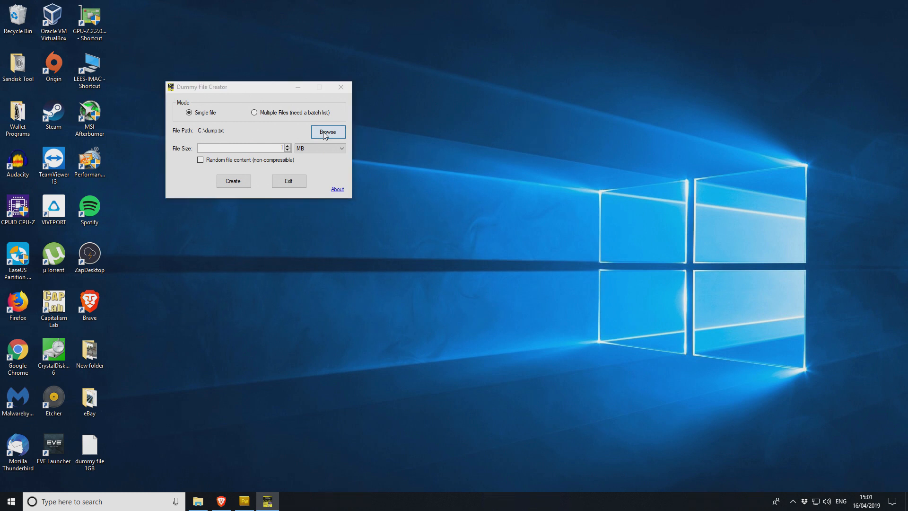
left_click(327, 132)
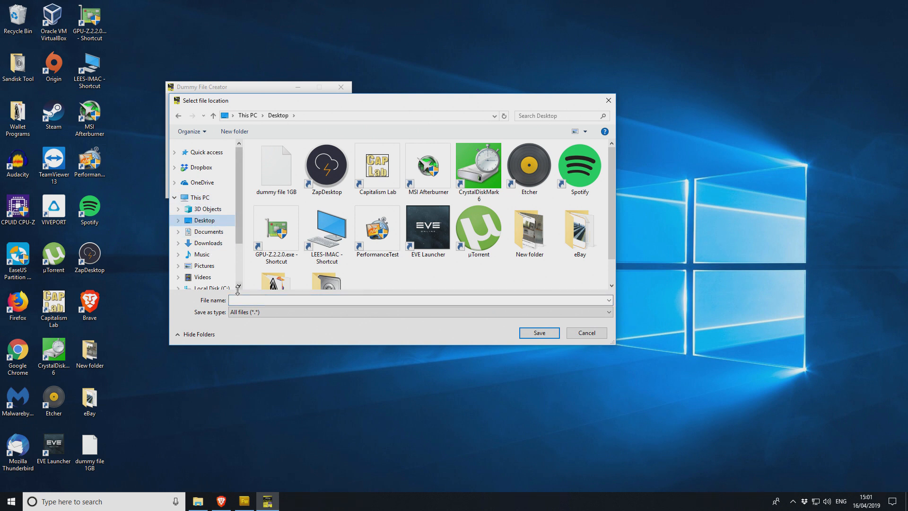
left_click(406, 300)
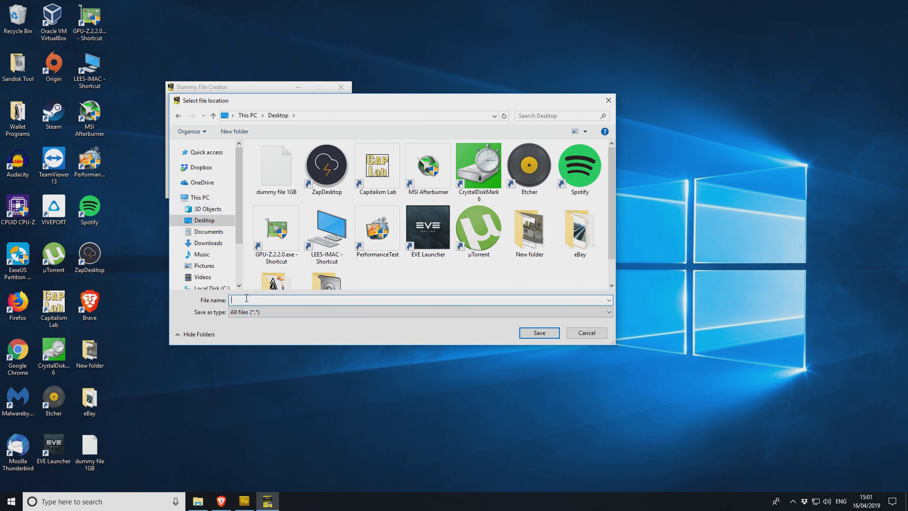
- Name the output file big-dump on the Desktop and confirm it
type("big-")
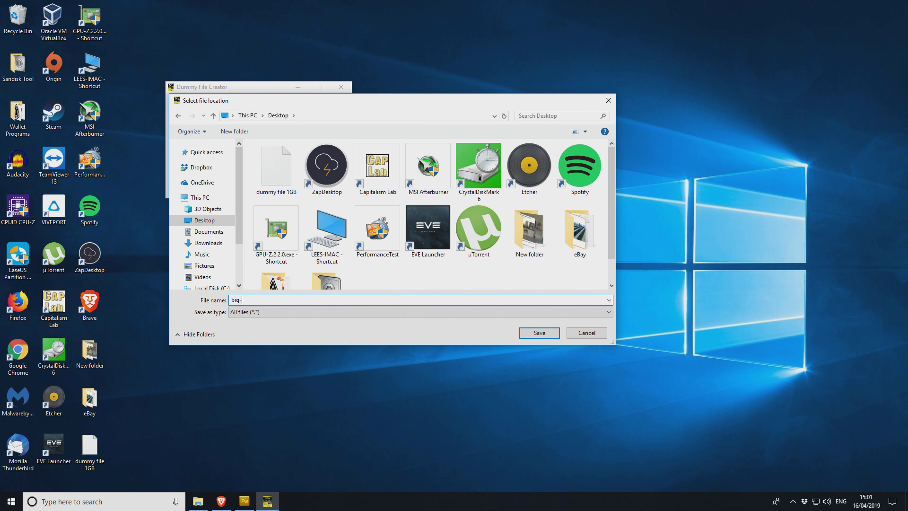
type("dump")
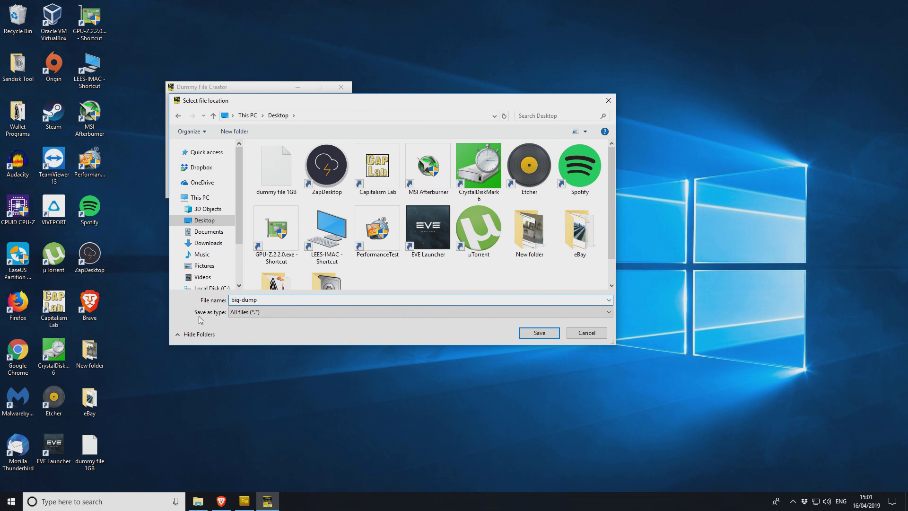
left_click(539, 333)
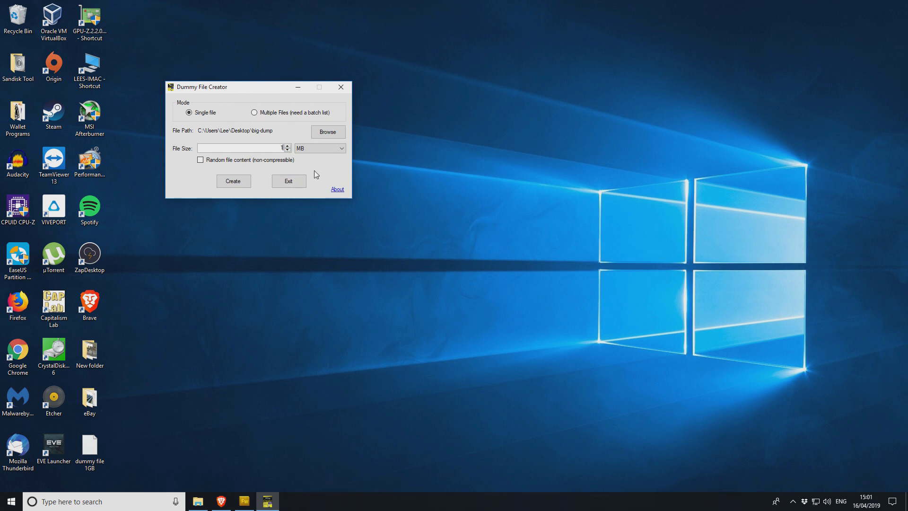
- Switch the file size unit to GB, keeping the value 1
left_click(341, 148)
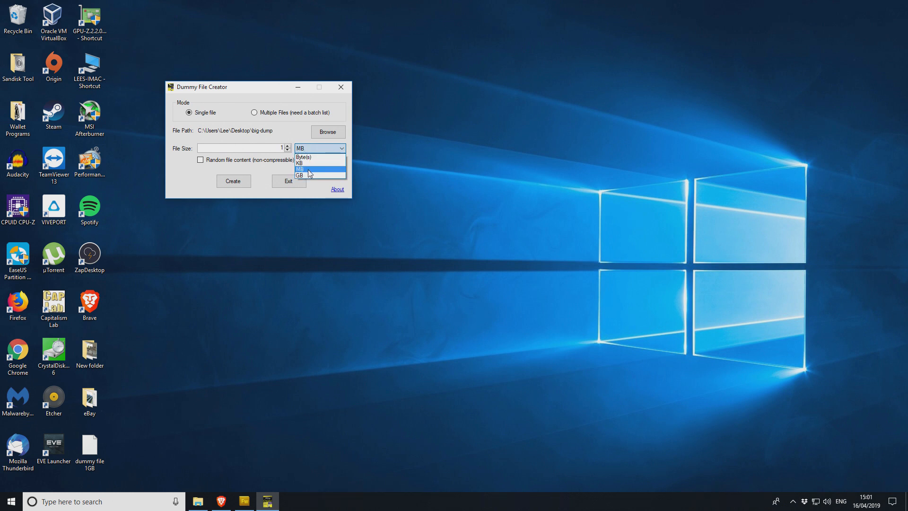
left_click(301, 175)
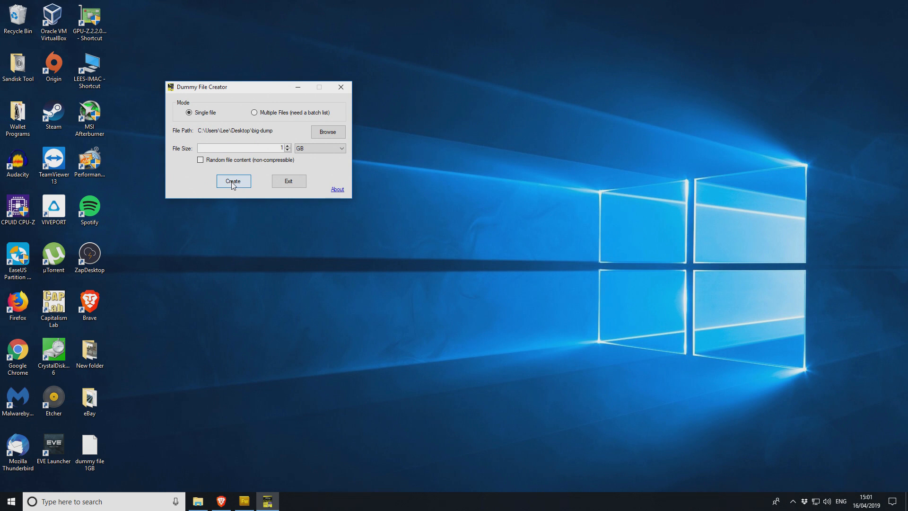
- Create the 1 GB big-dump file and dismiss the File Created summary
left_click(233, 182)
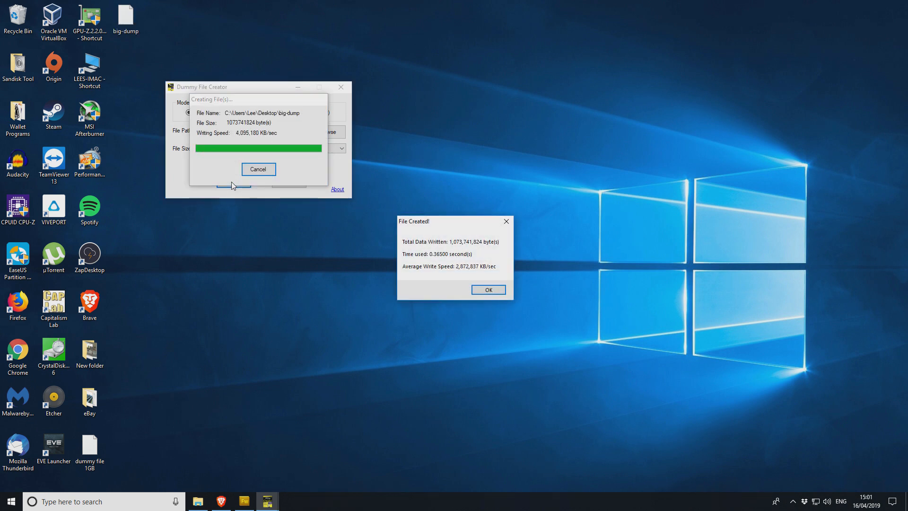
mouse_move(452, 245)
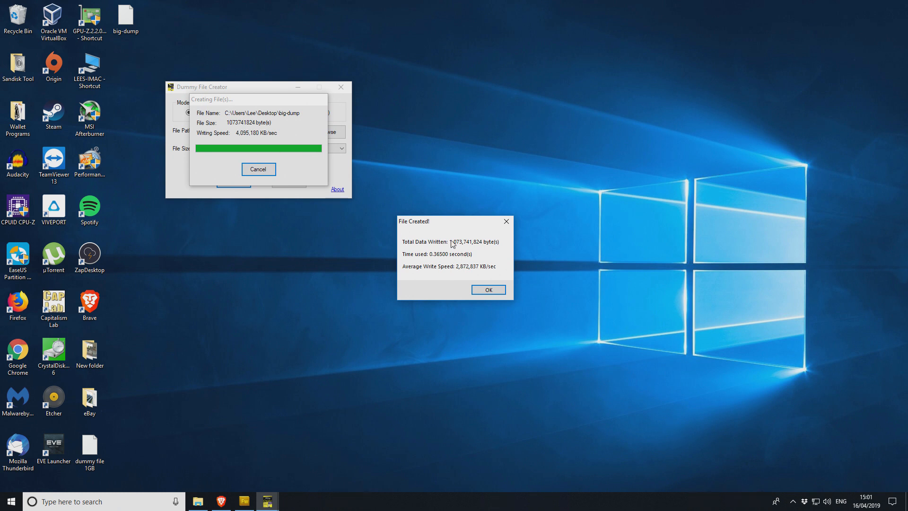
mouse_move(490, 258)
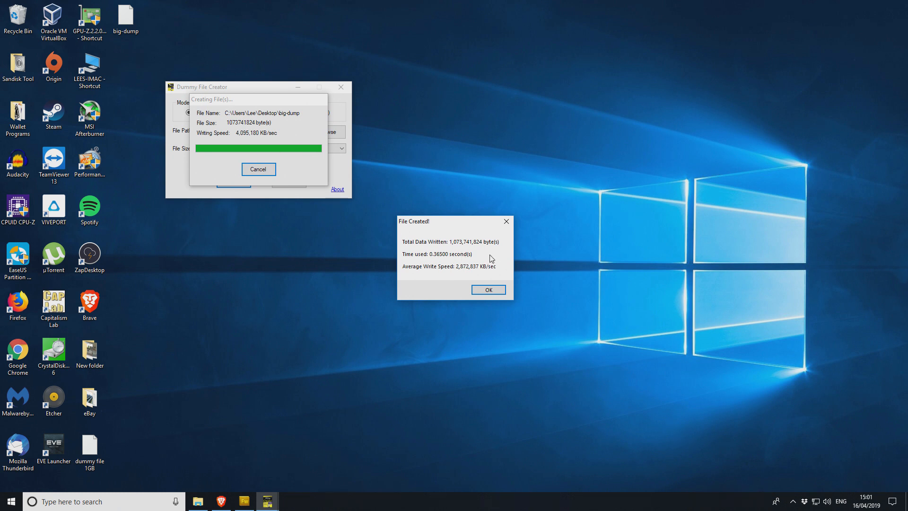
left_click(487, 290)
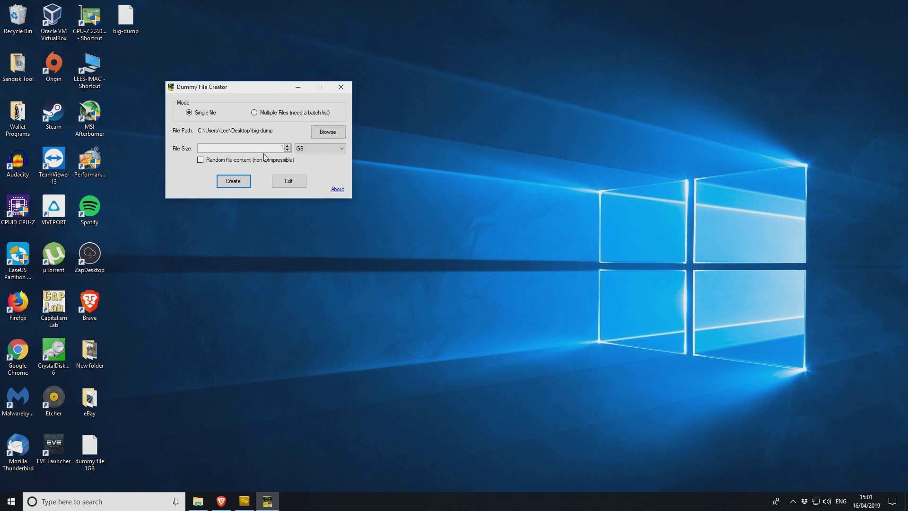
mouse_move(47, 5)
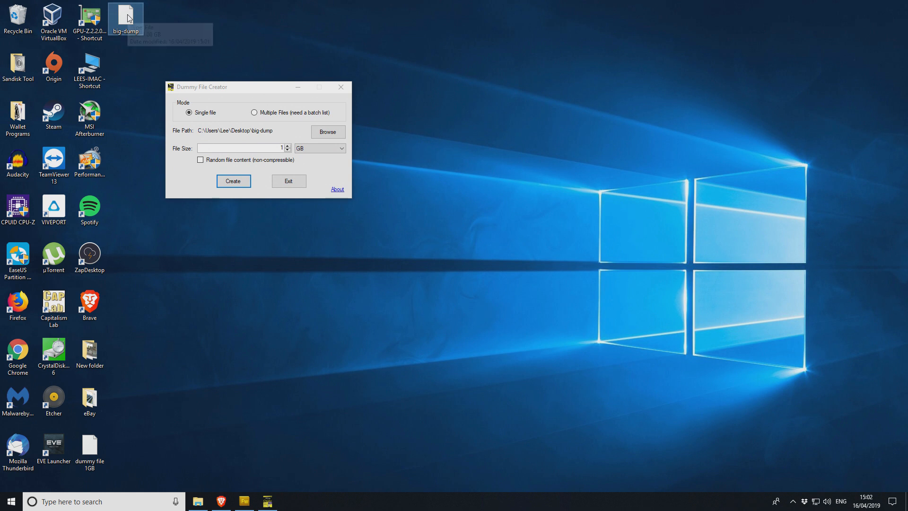
mouse_move(126, 15)
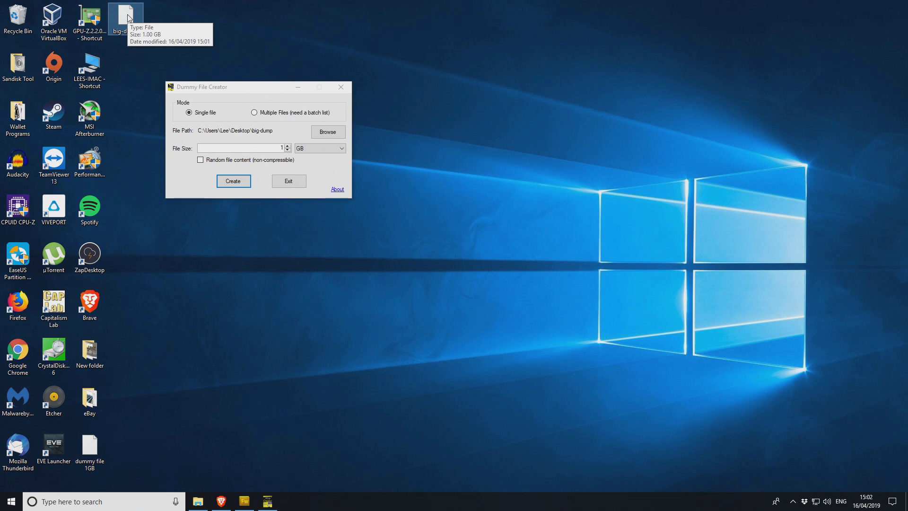
mouse_move(208, 111)
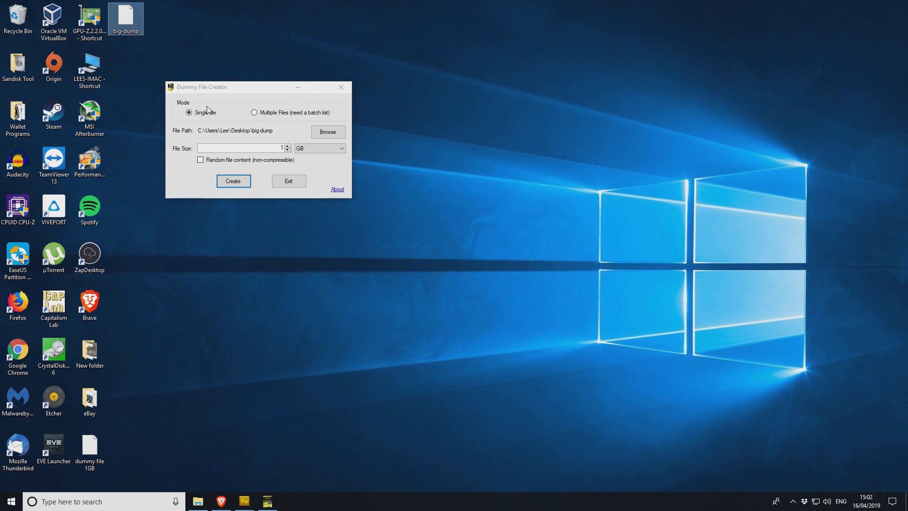